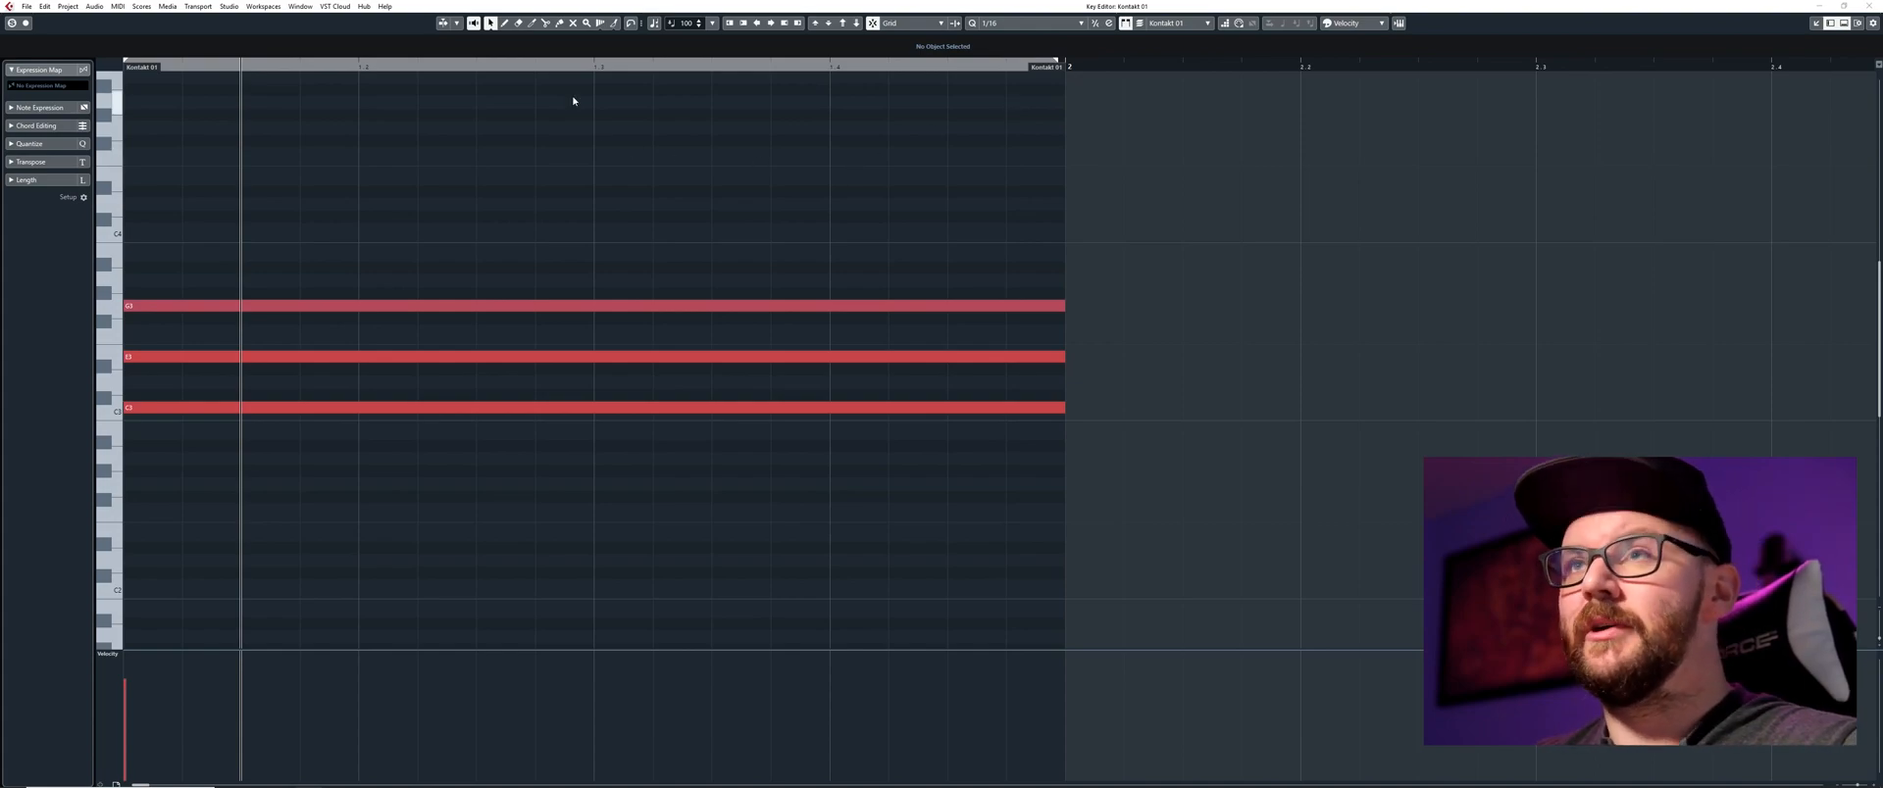
mouse_move(544, 22)
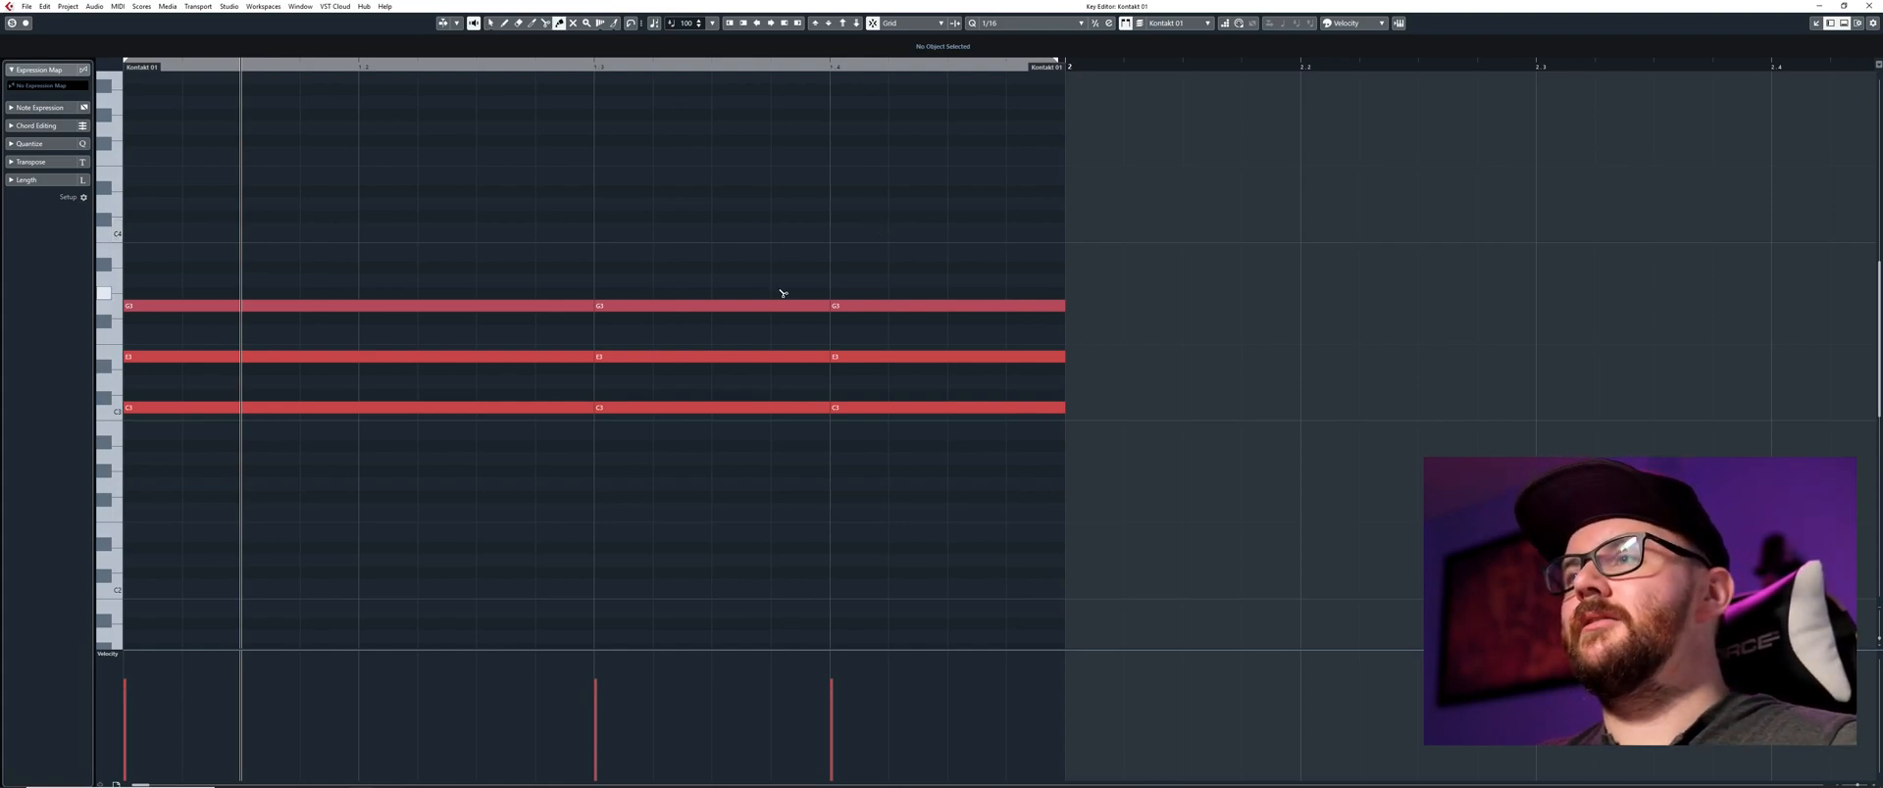
mouse_move(775, 404)
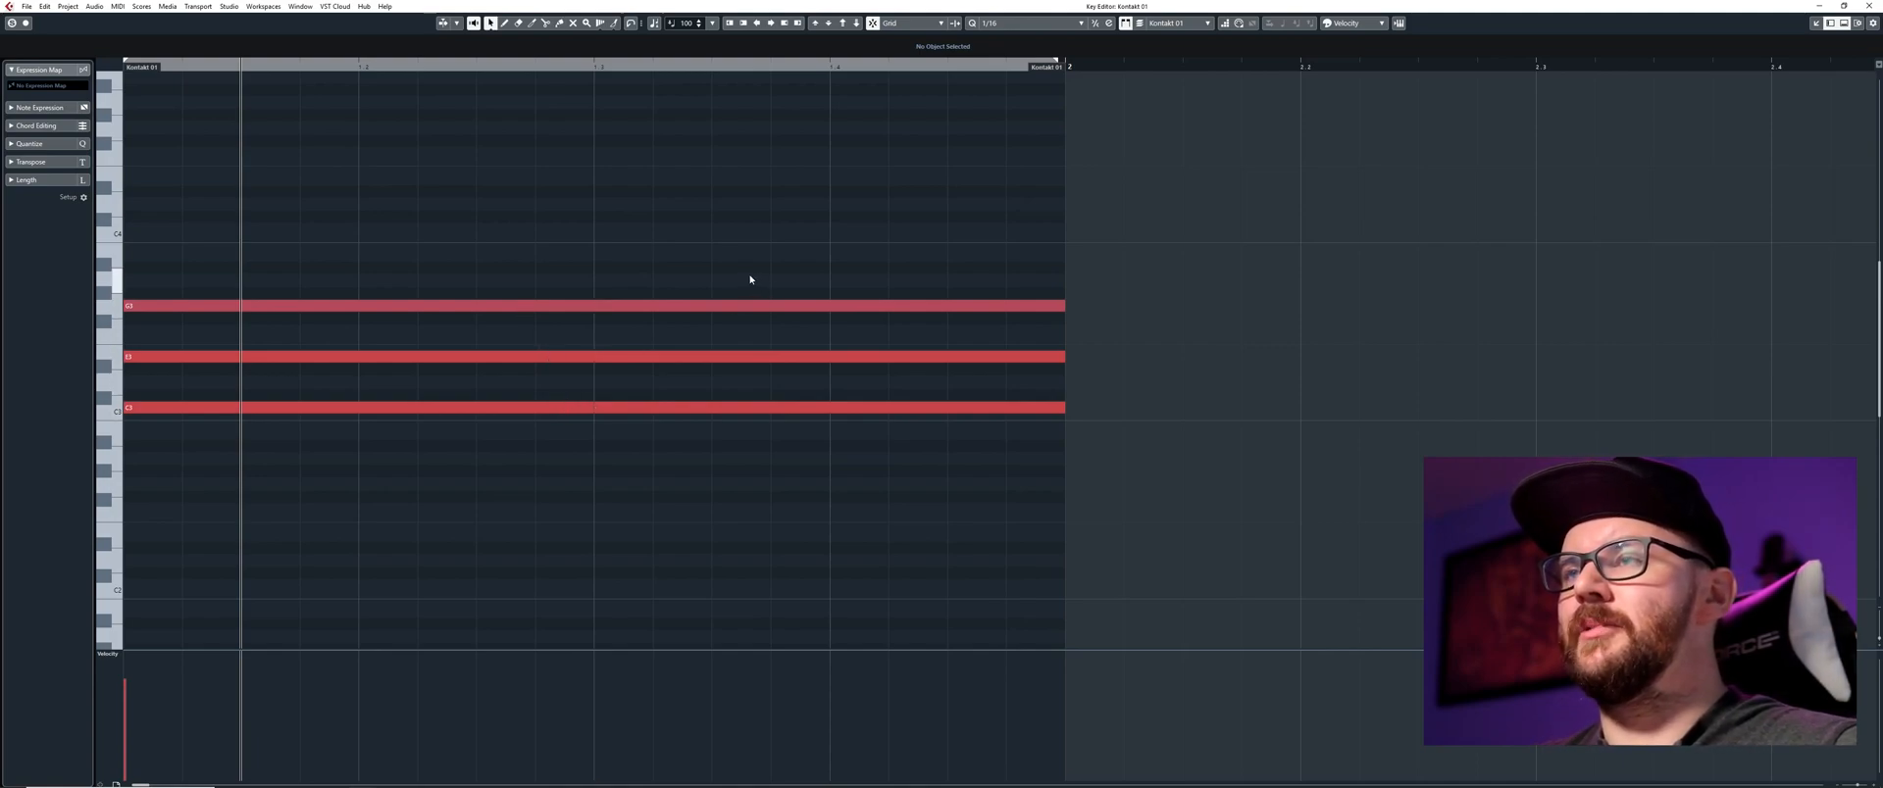
mouse_move(224, 259)
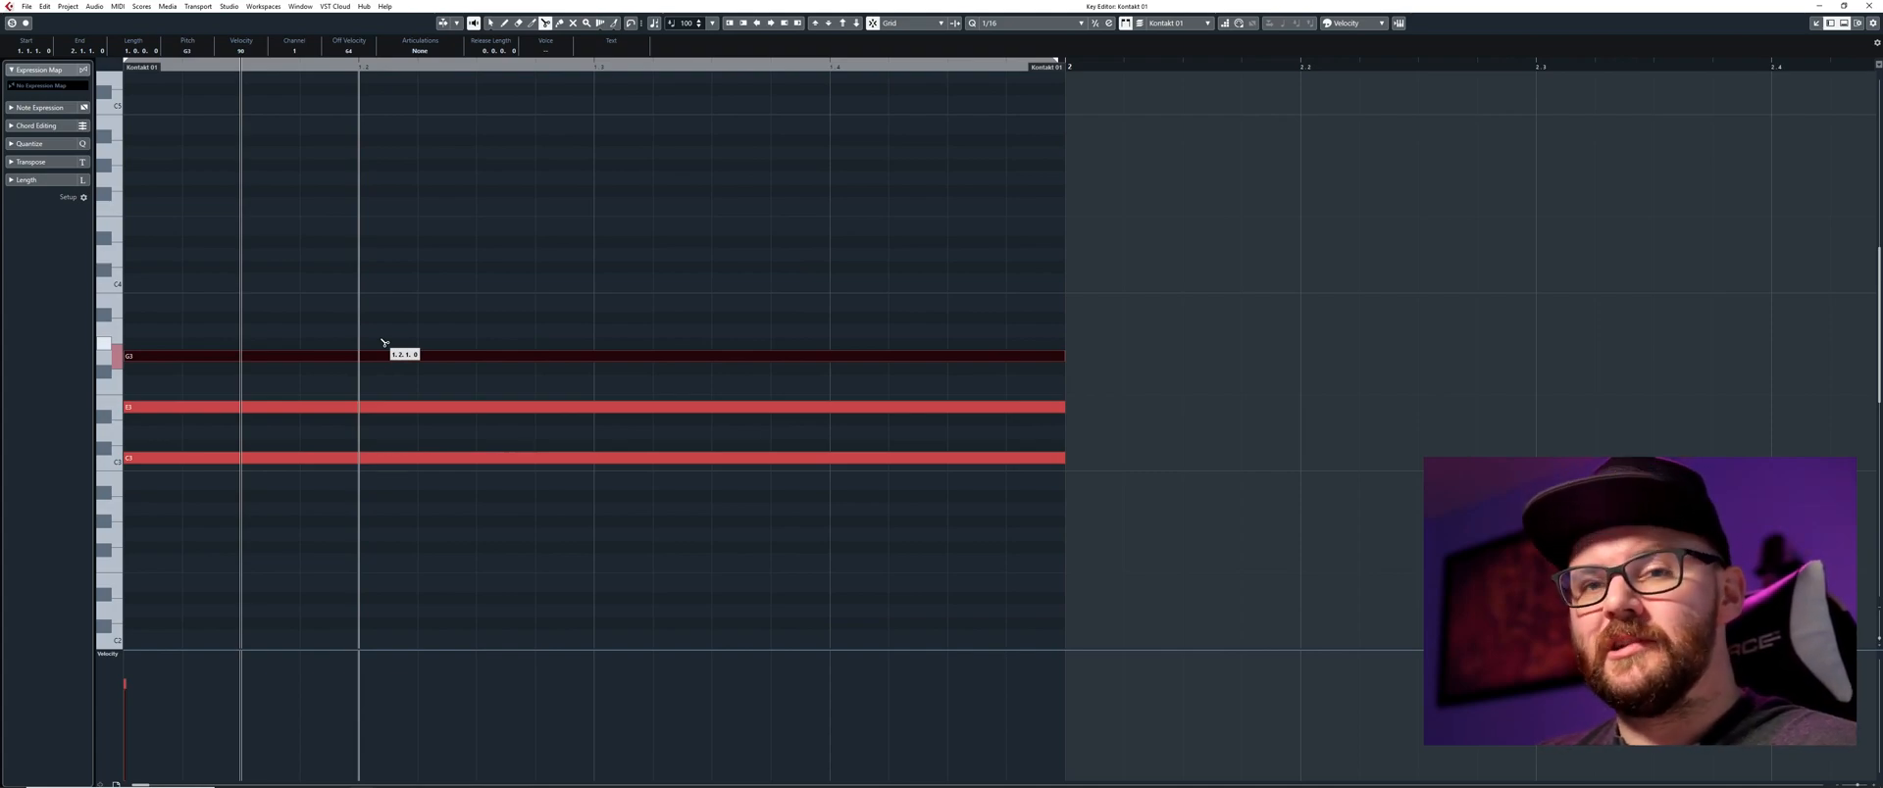
mouse_move(300, 336)
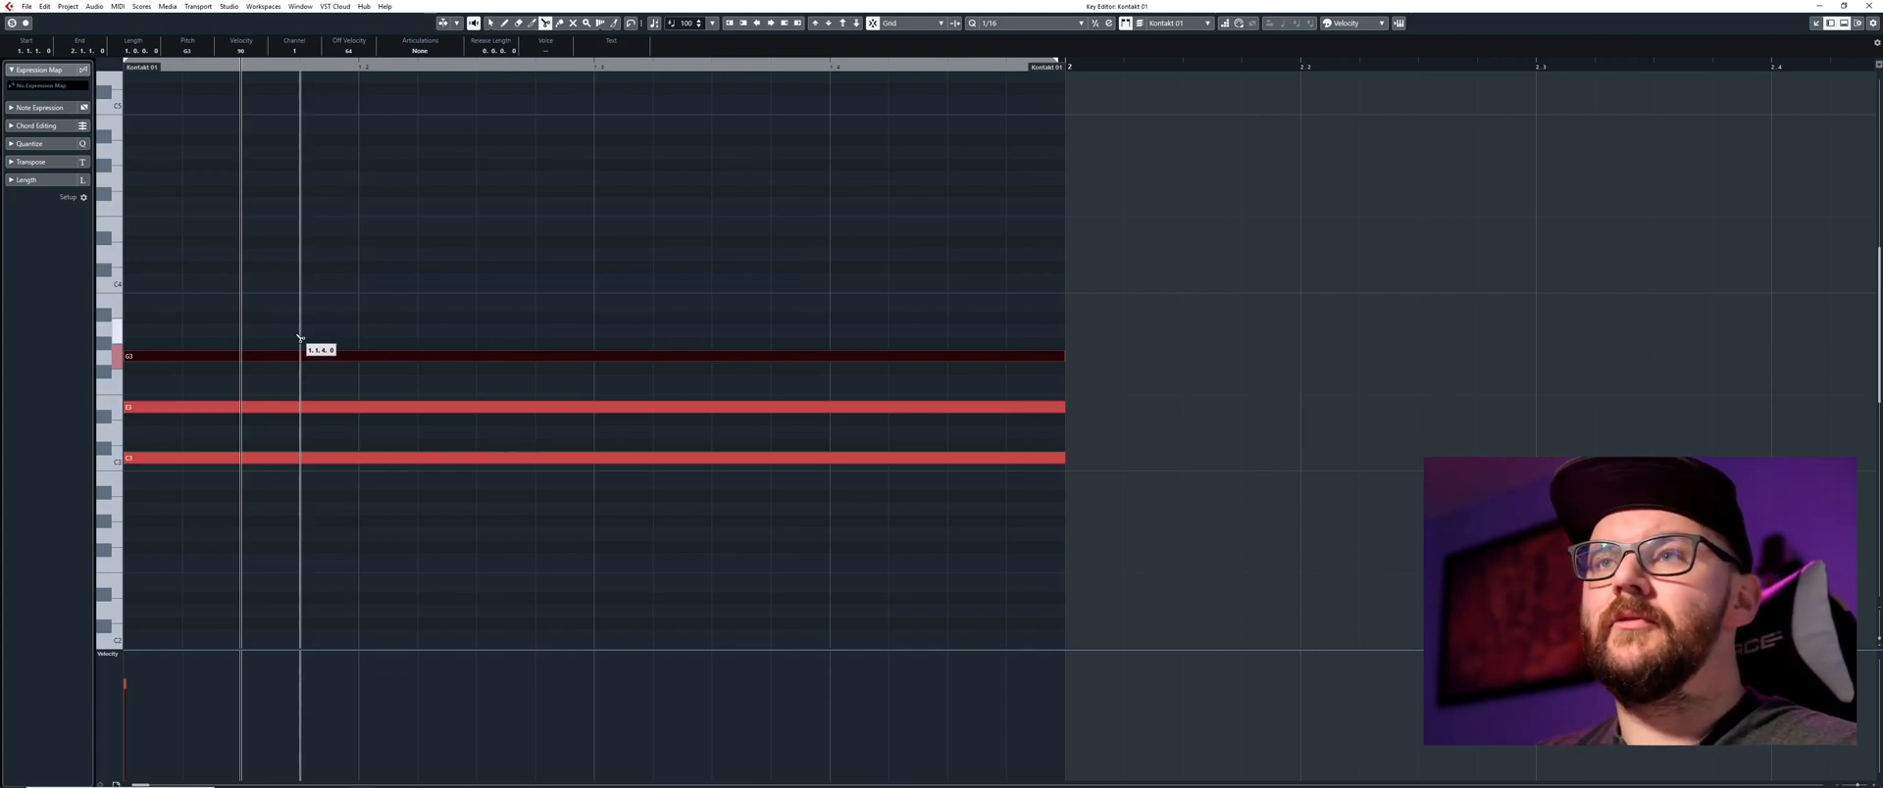
mouse_move(536, 358)
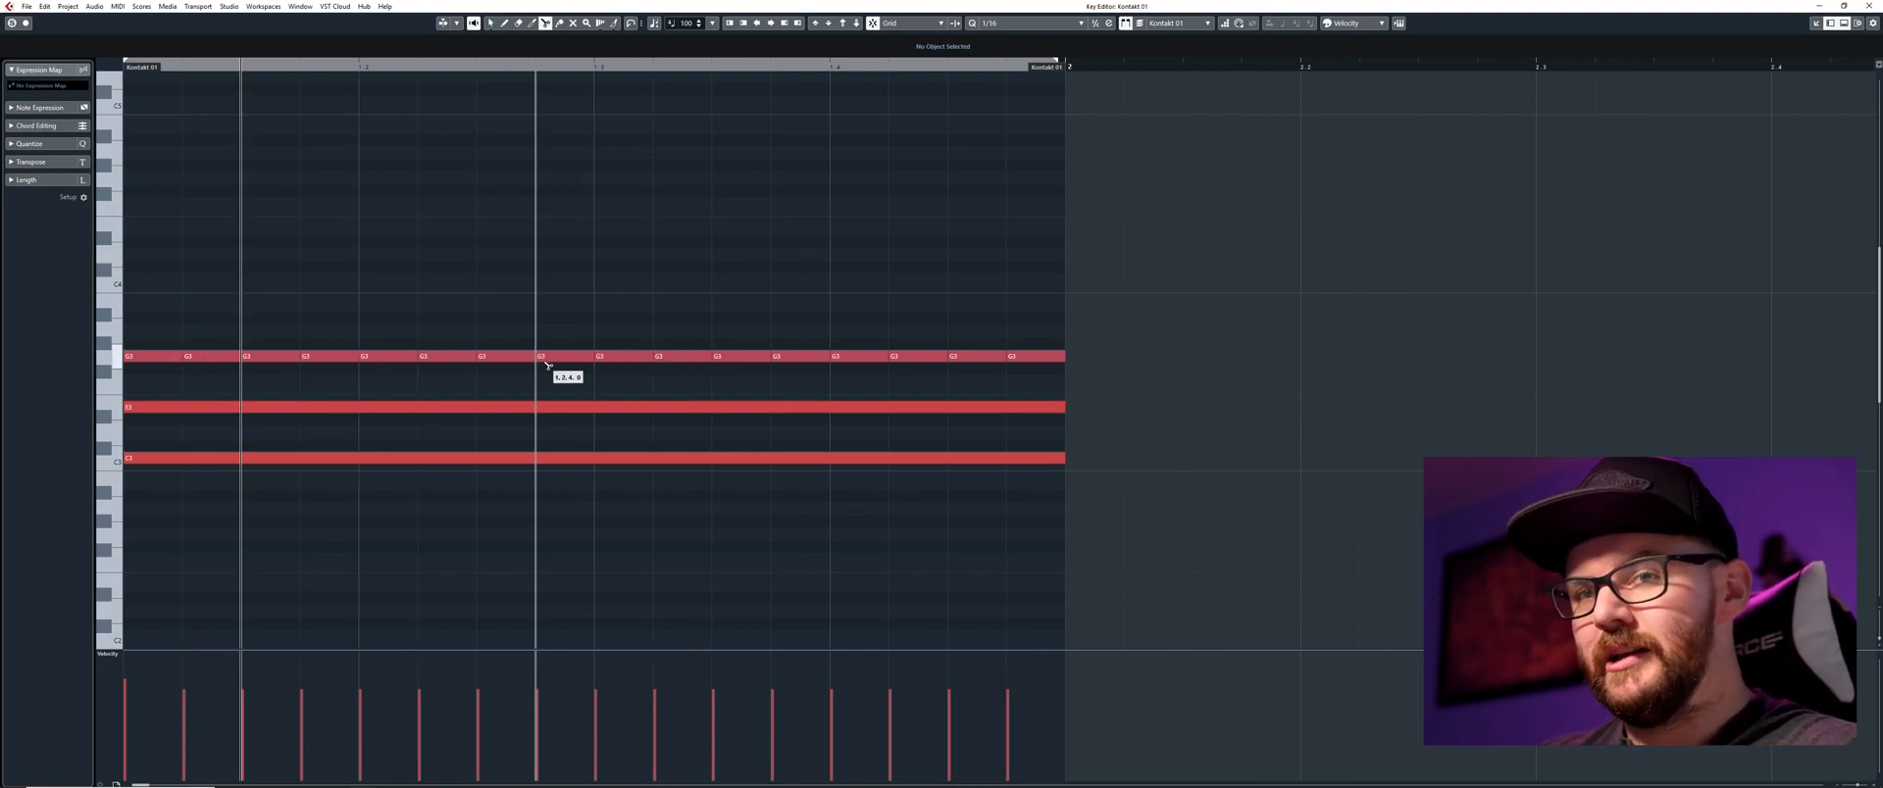
mouse_move(202, 332)
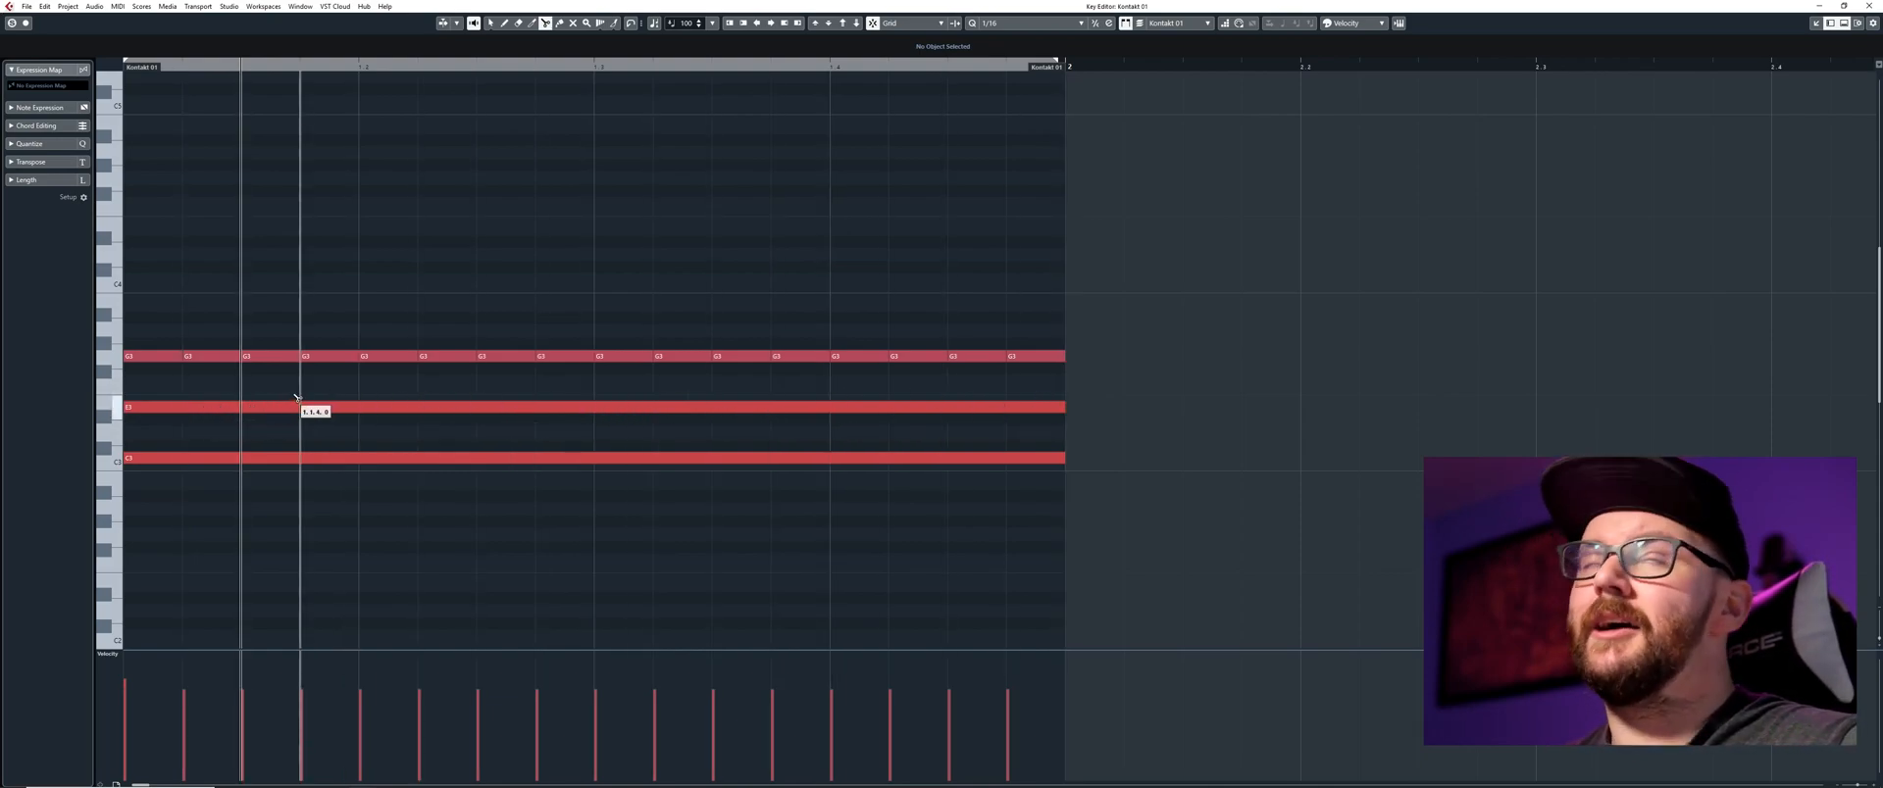
mouse_move(710, 427)
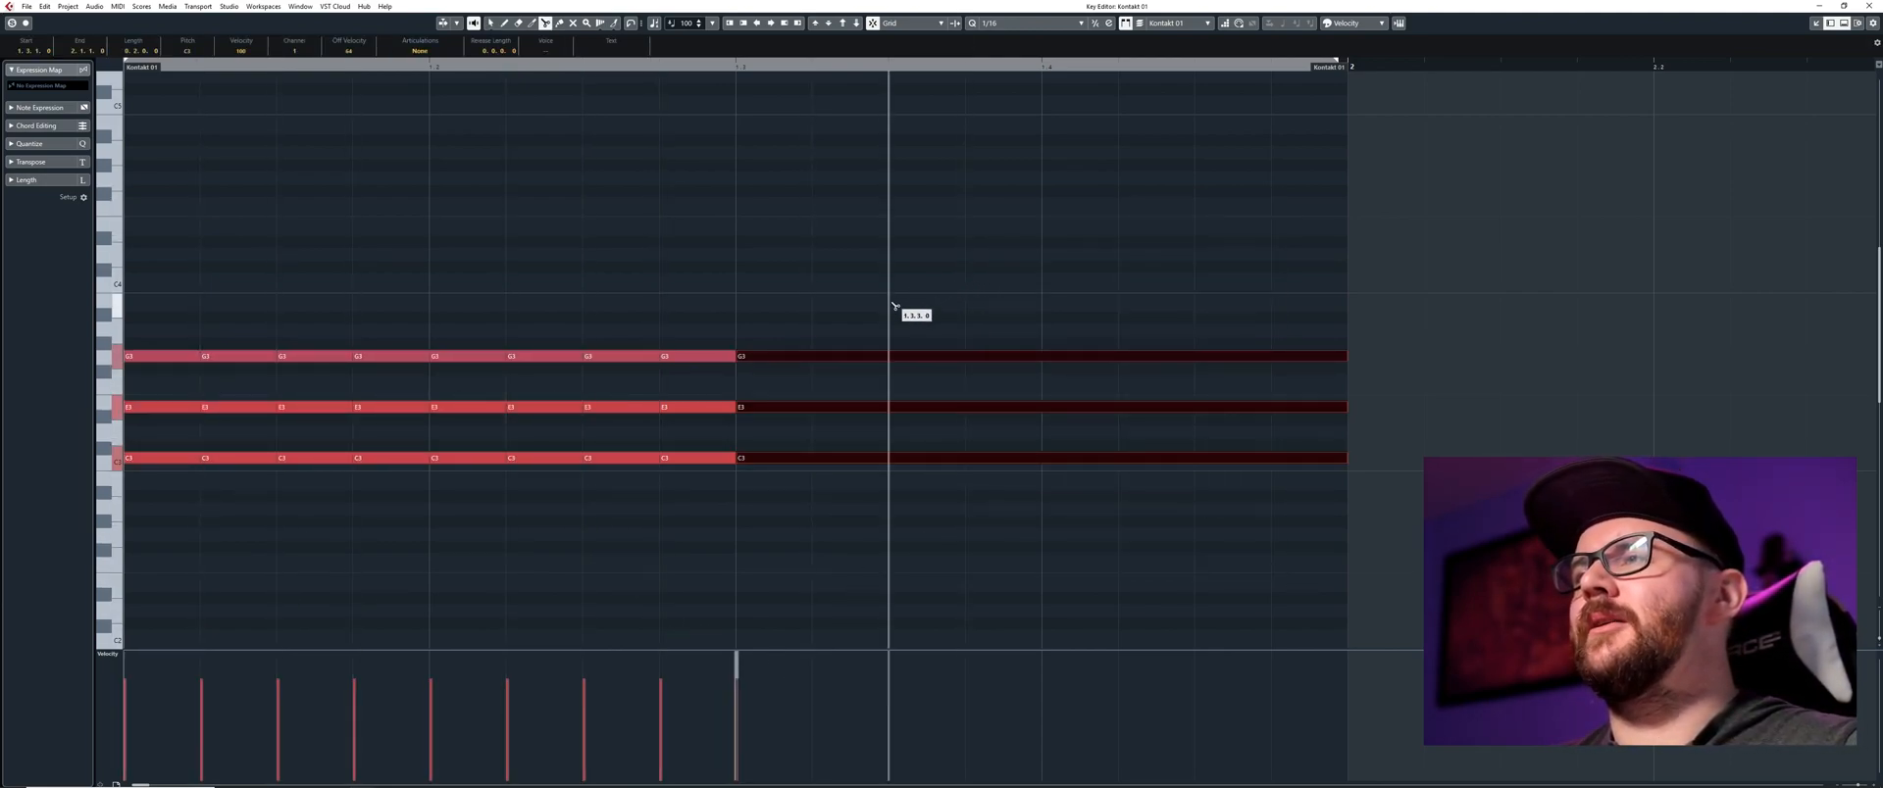
mouse_move(898, 359)
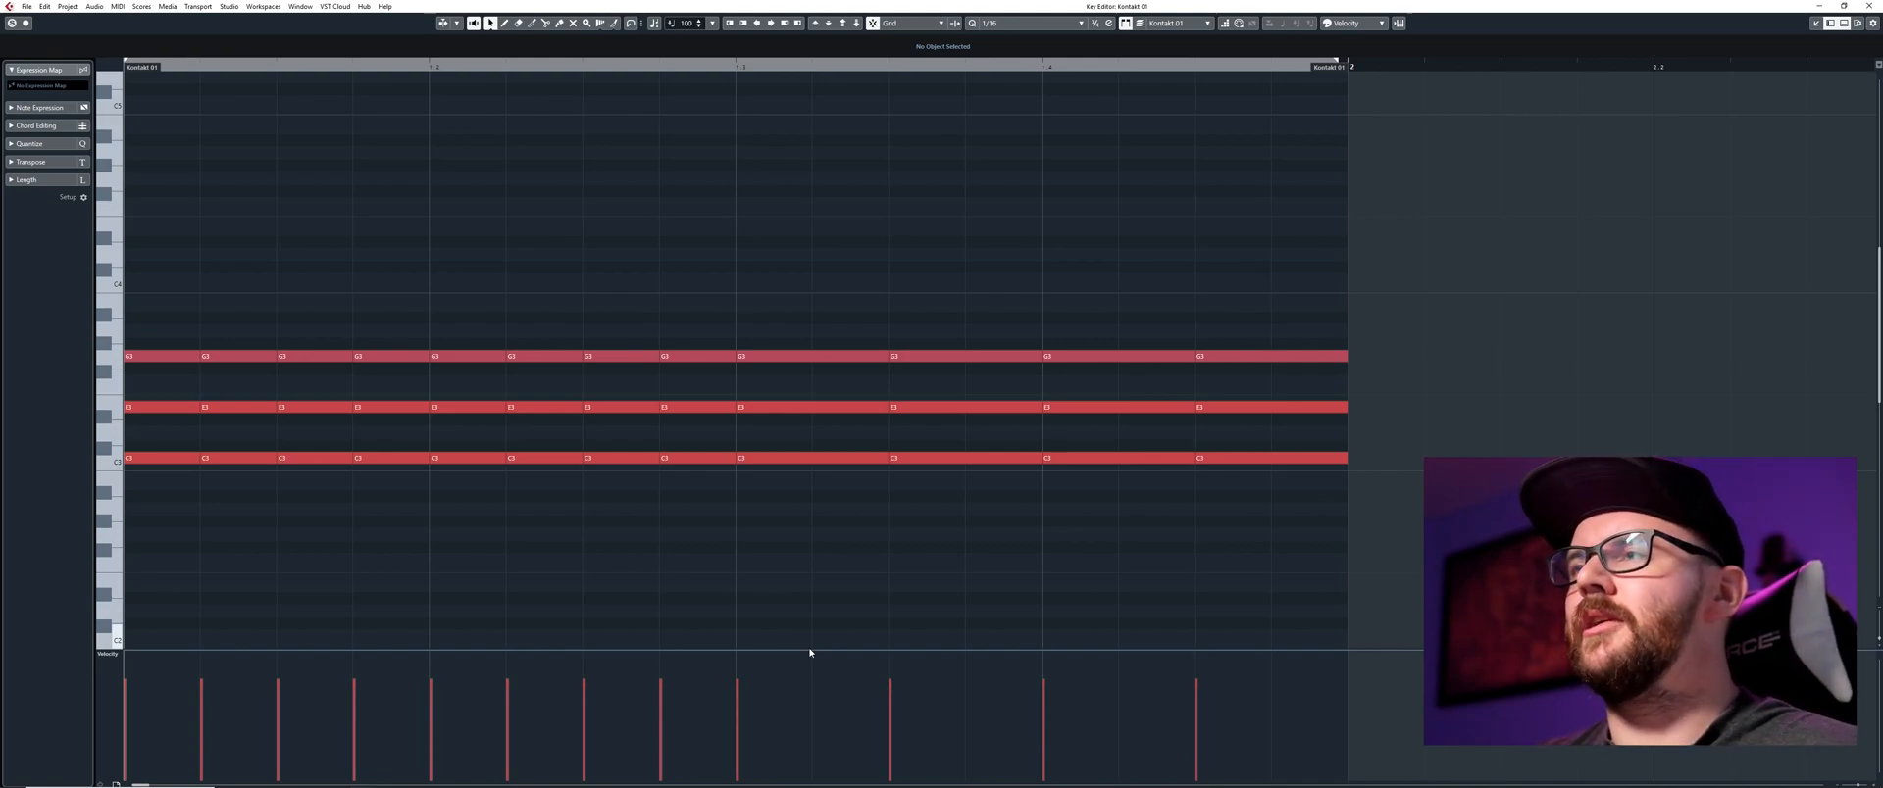
mouse_move(648, 177)
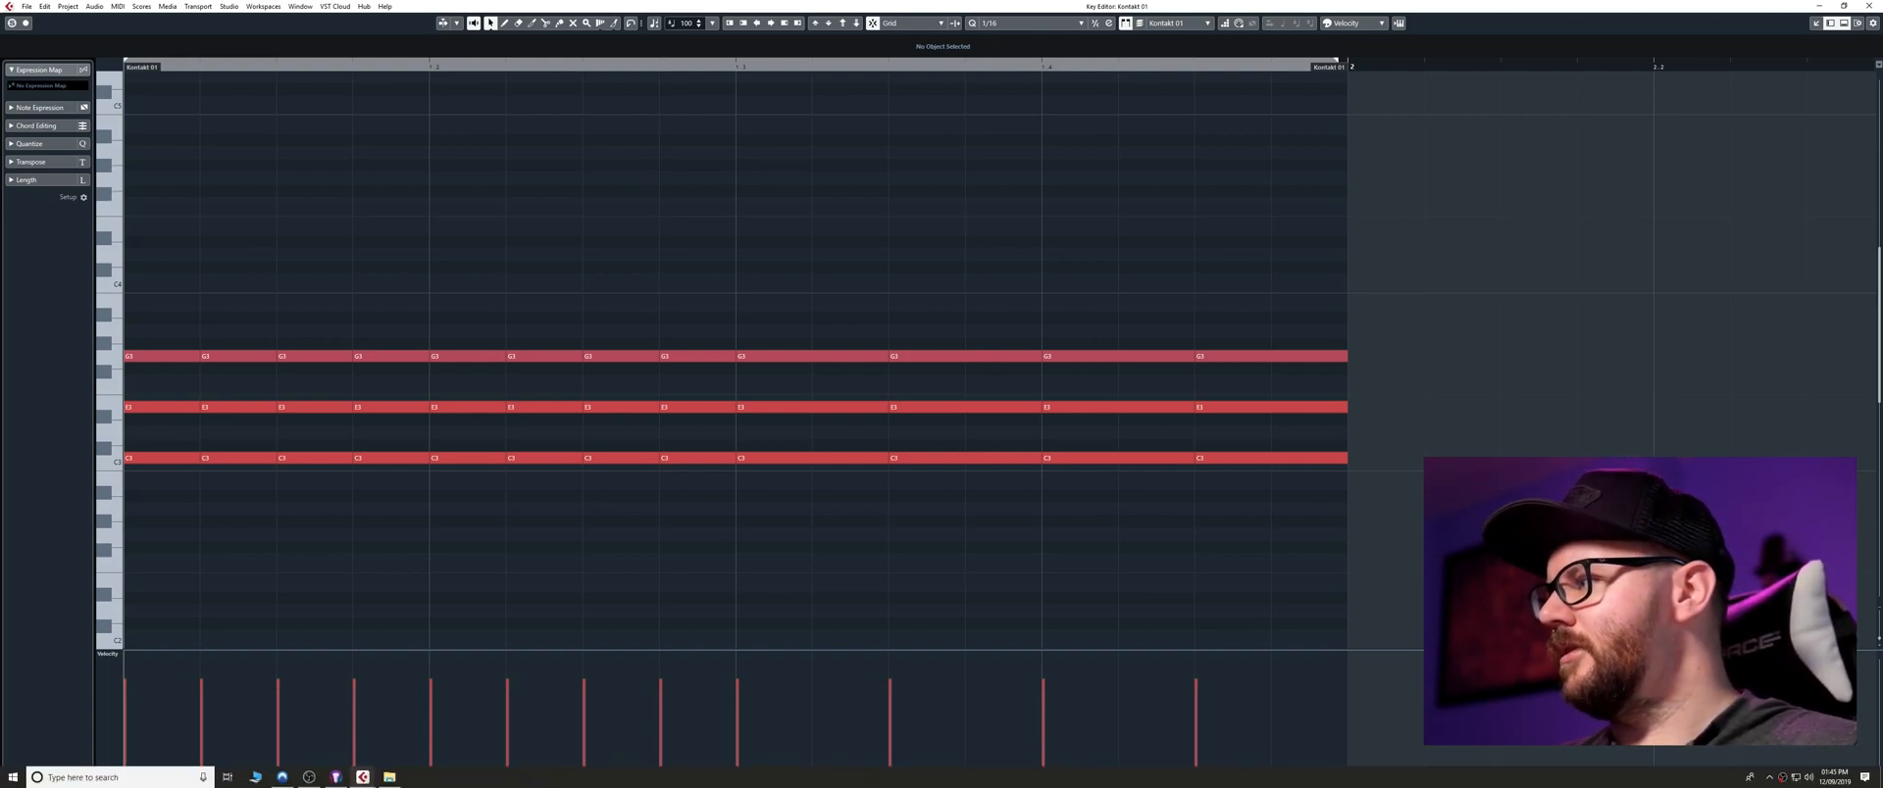
mouse_move(777, 489)
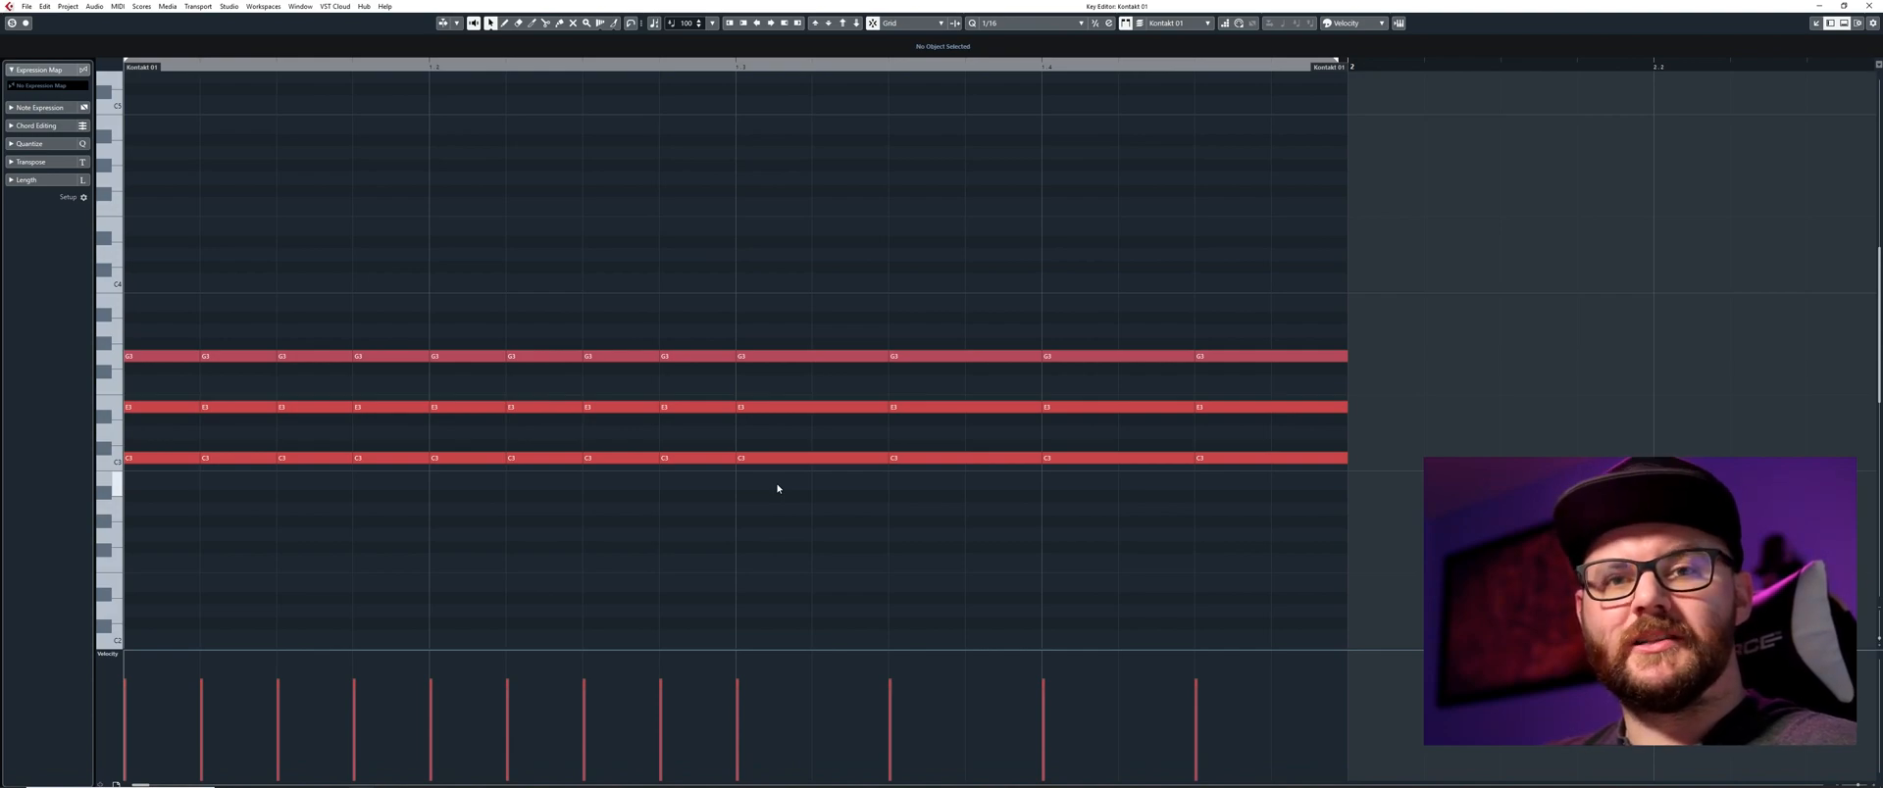